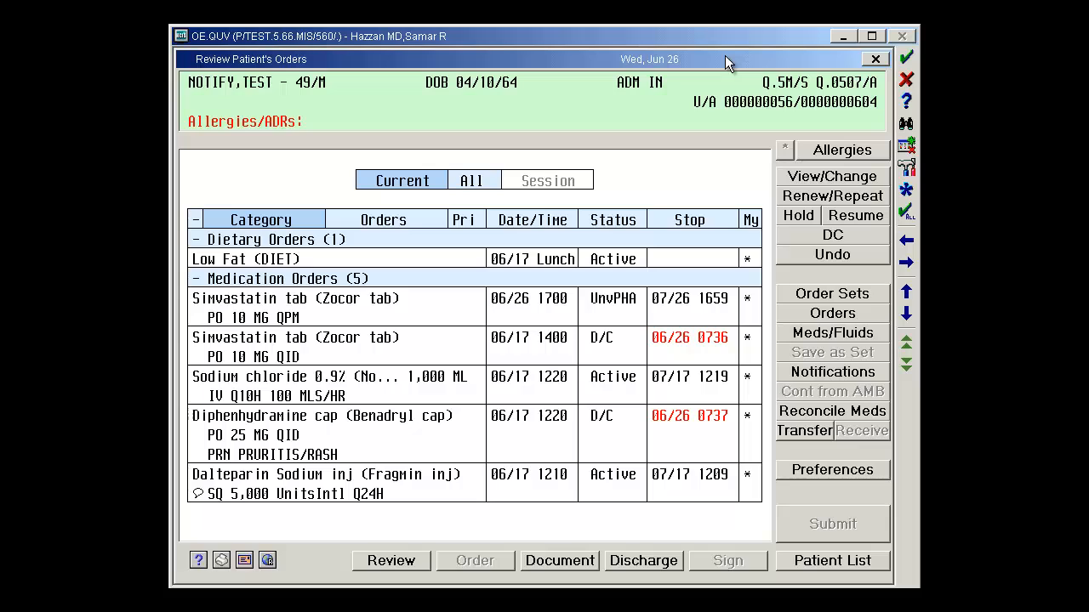
mouse_move(824, 319)
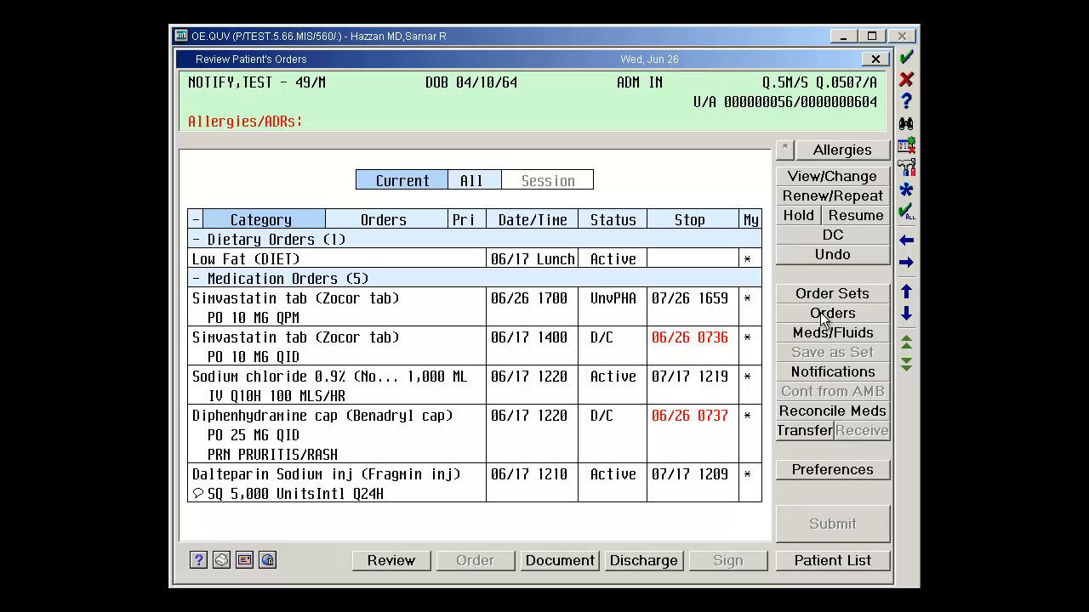
Step: Begin new orders for the test patient from Review Patient's Orders, bringing up Favorite Orders
click(832, 313)
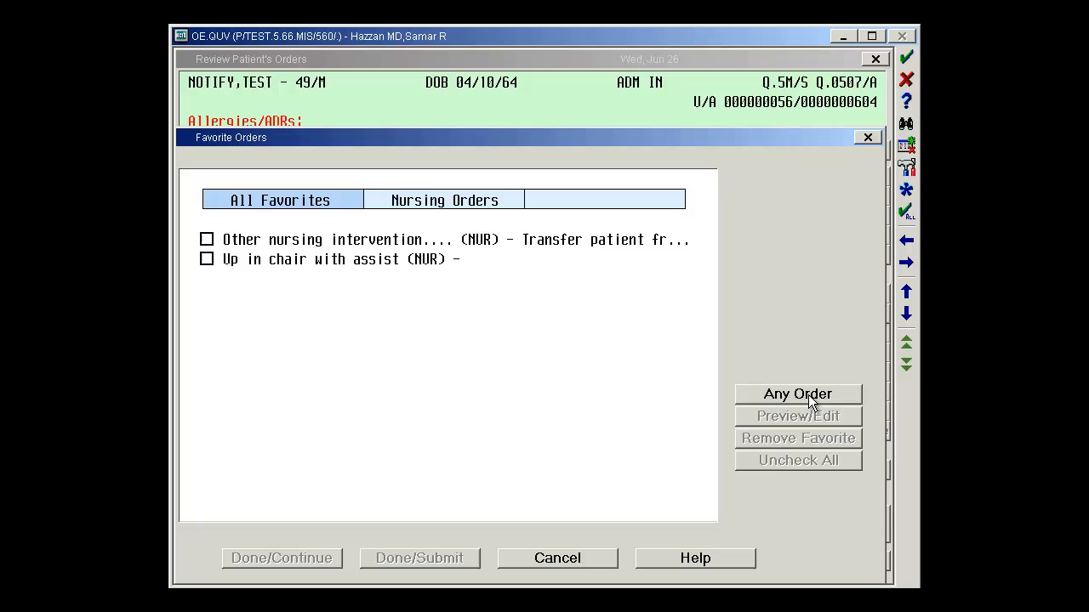
Step: Search the full order catalogue for 'cbc' to find the CBC/Auto Diff lab test
click(797, 394)
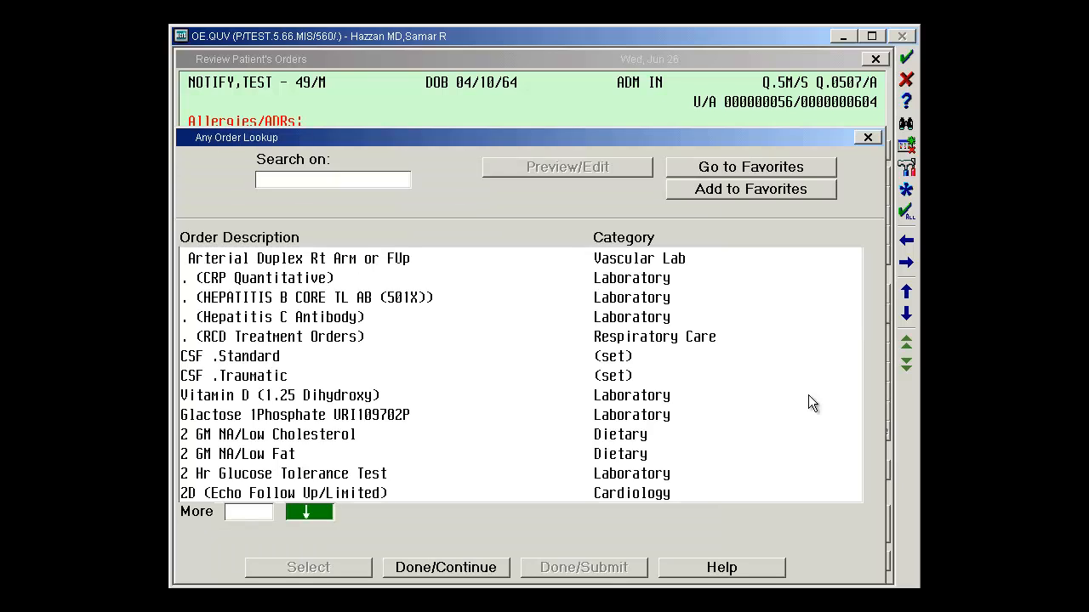
text(cbc)
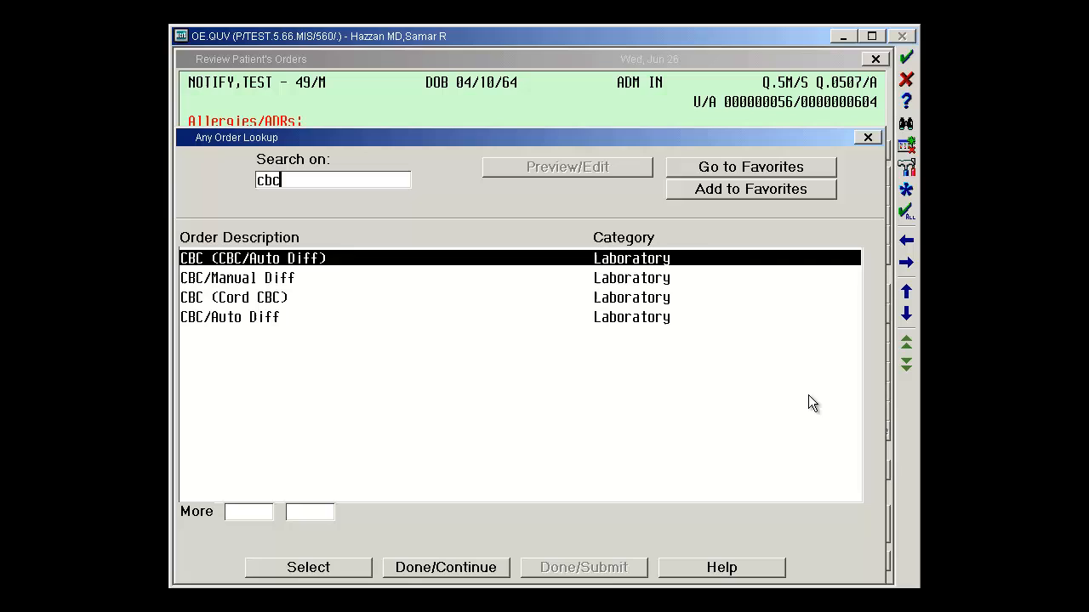
mouse_move(480, 266)
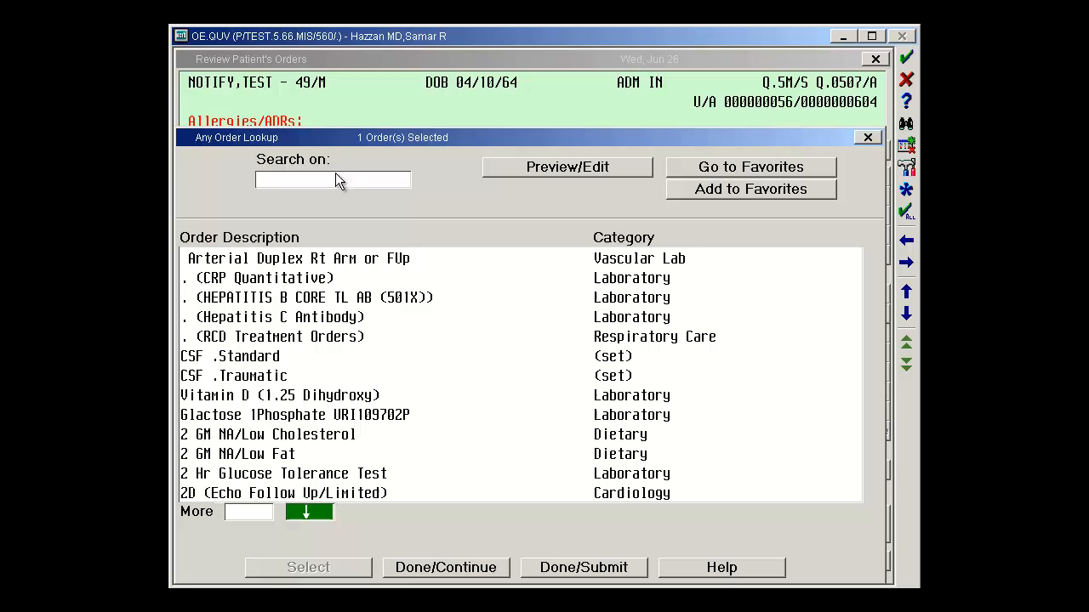
mouse_move(377, 149)
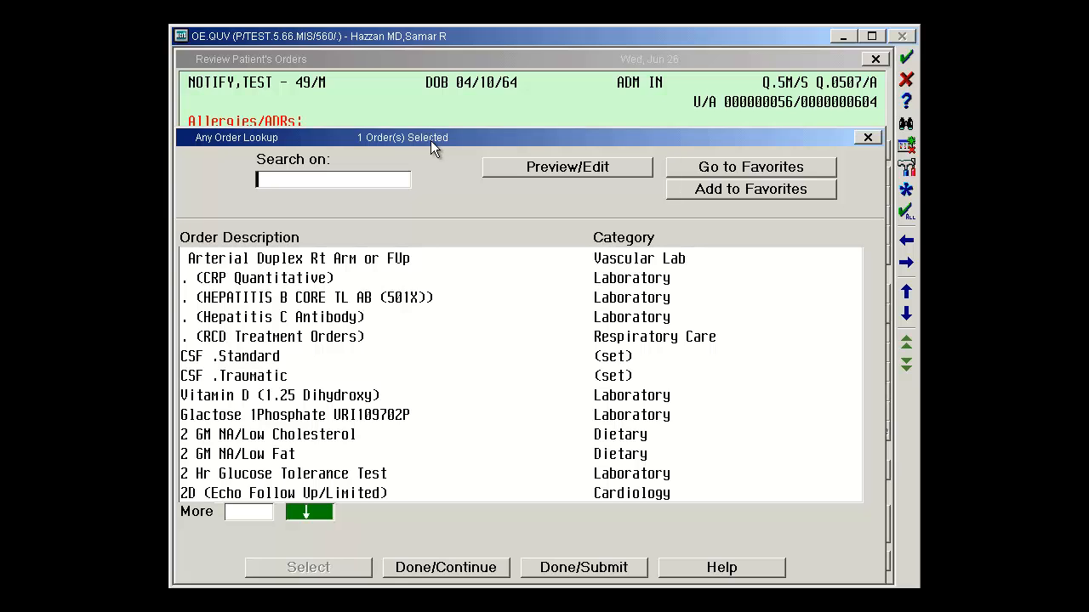
Step: Search for 'bmp' to add the Basic Metabolic Panel as a second lab order
text(bmp)
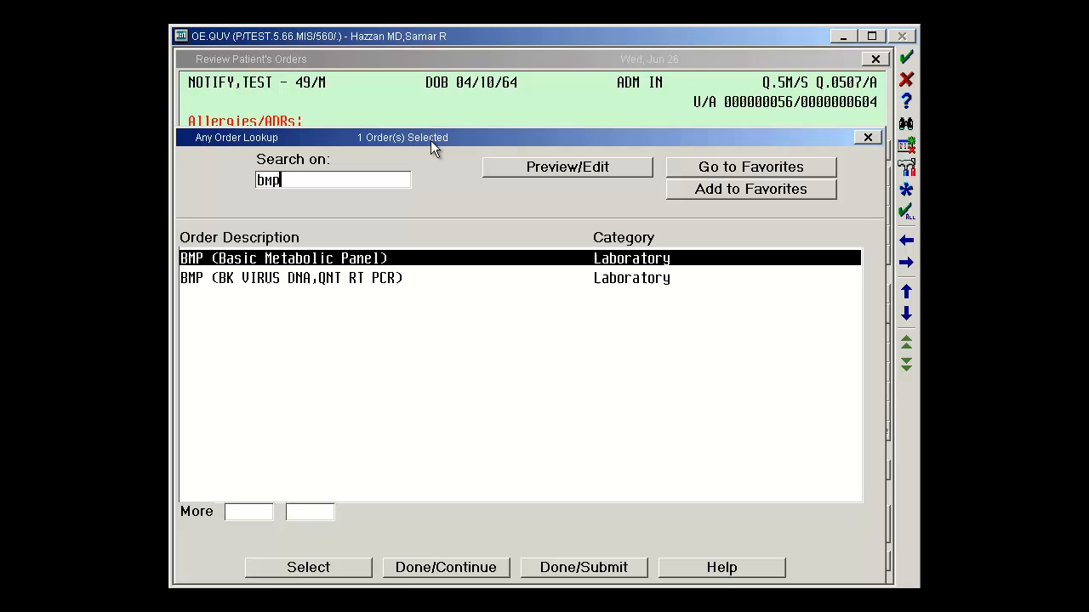
mouse_move(393, 160)
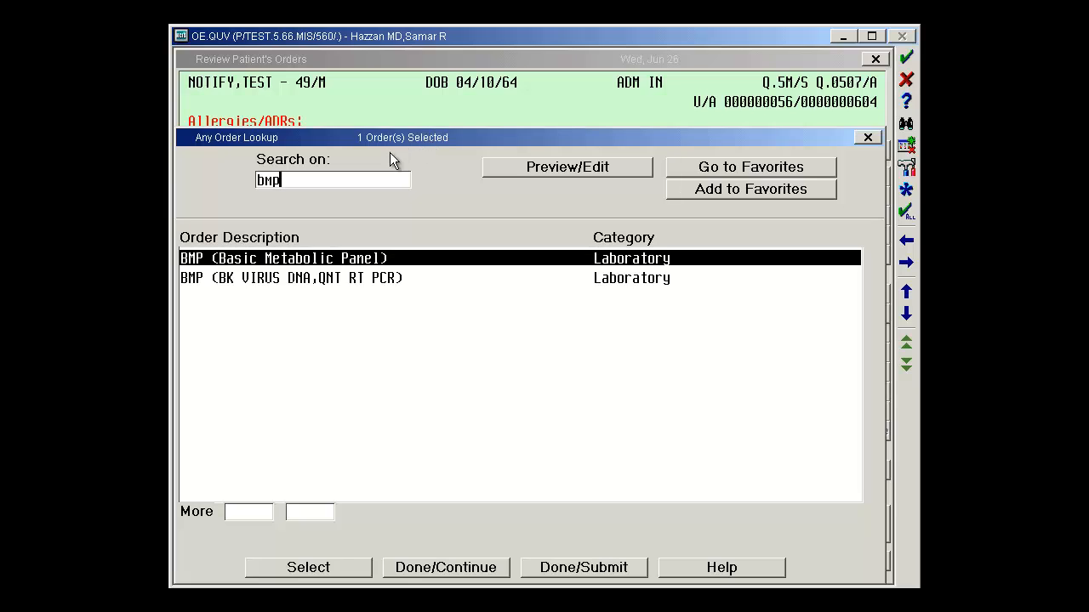
mouse_move(349, 268)
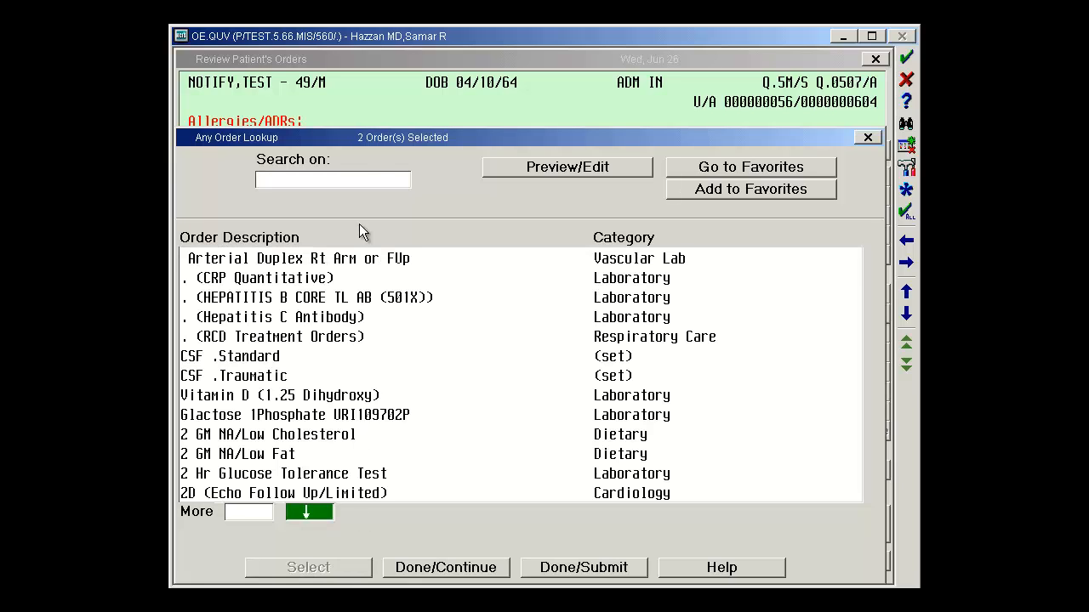
mouse_move(418, 163)
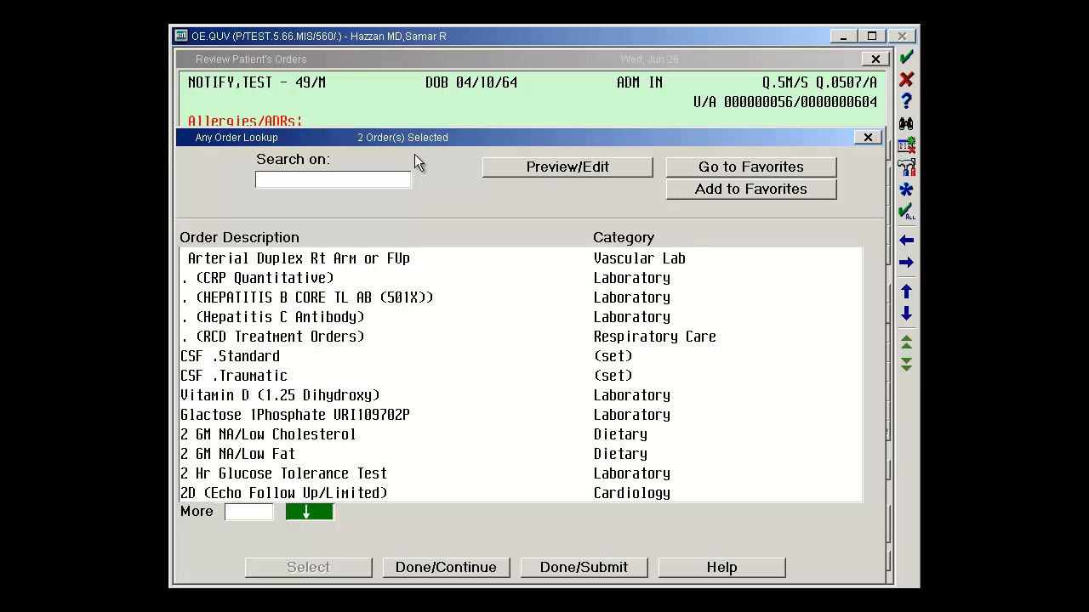
mouse_move(536, 174)
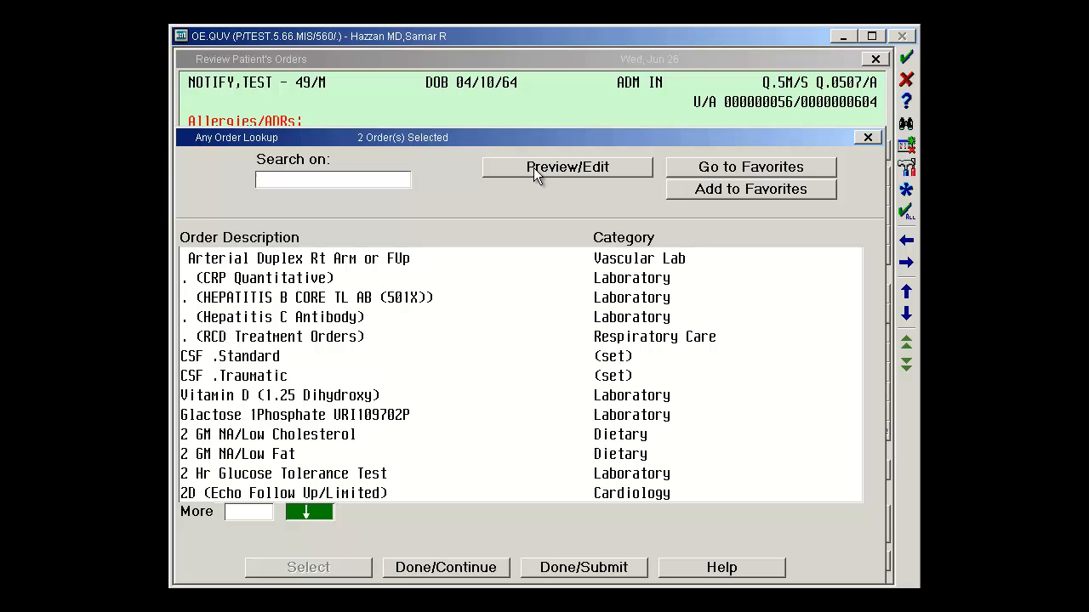
Step: Preview the CBC/Auto Diff and Basic Metabolic Panel orders and edit their Start/Service time
click(567, 167)
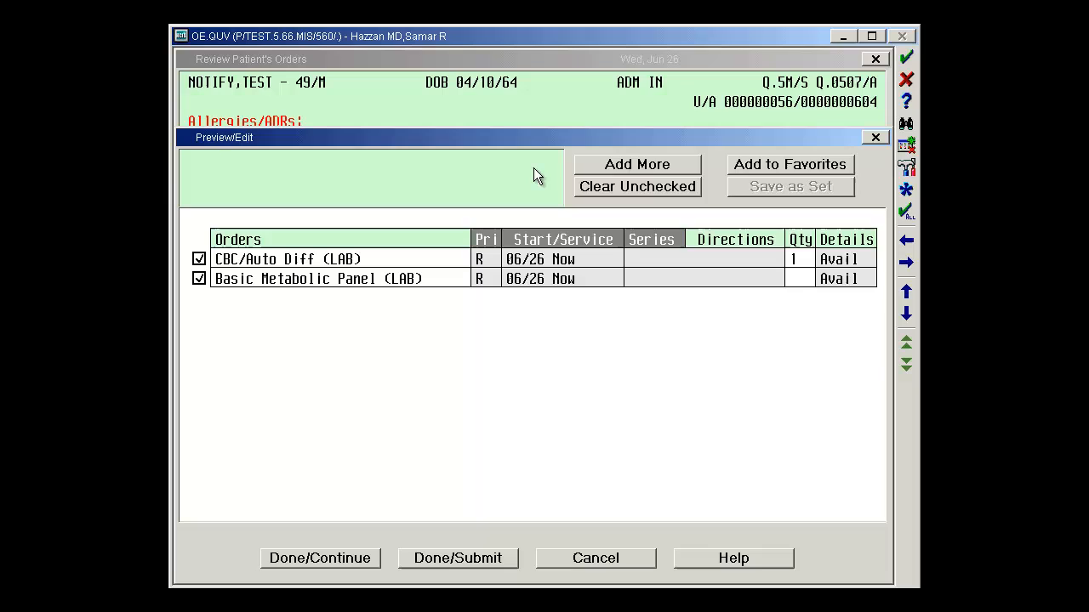
mouse_move(334, 263)
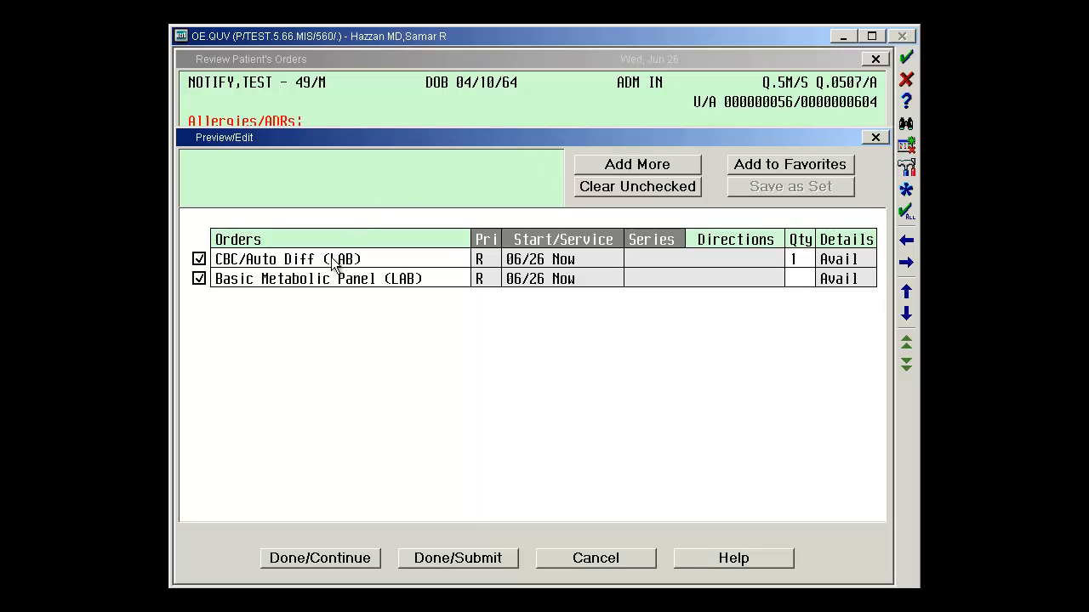
mouse_move(315, 283)
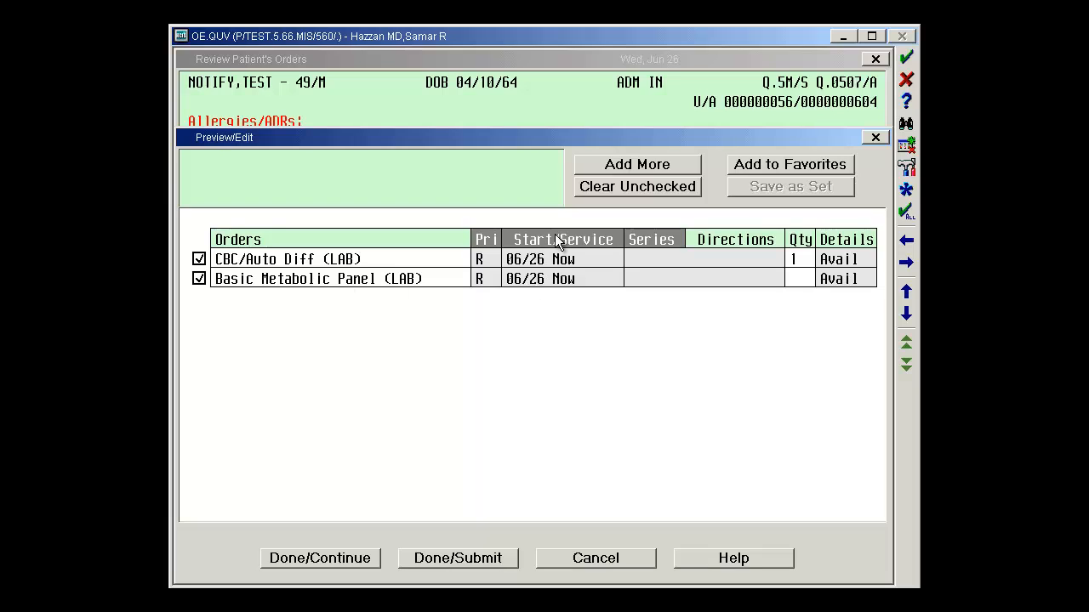
mouse_move(540, 247)
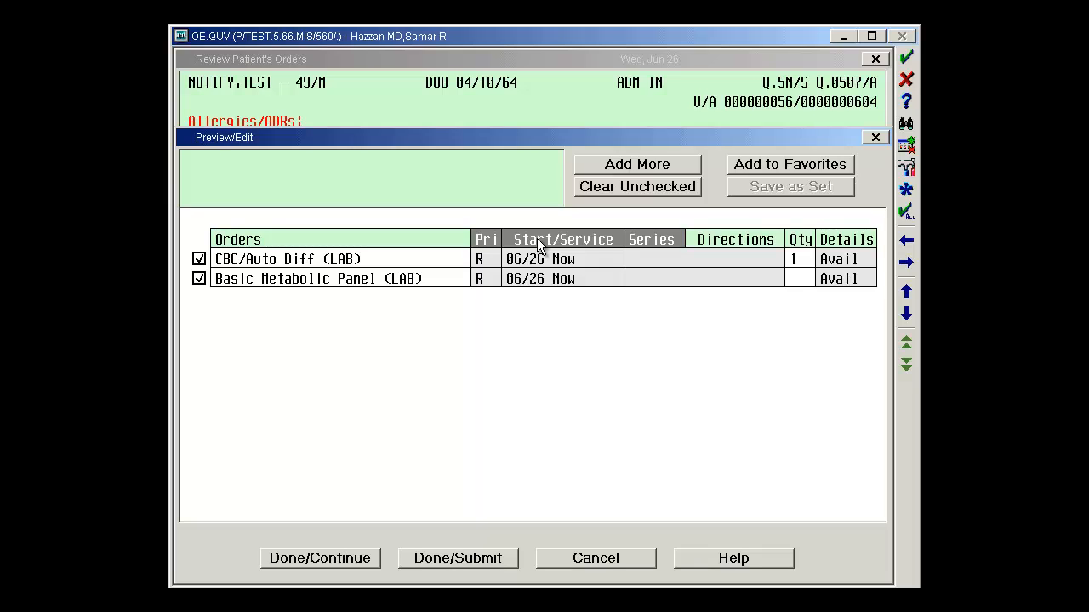
mouse_move(531, 264)
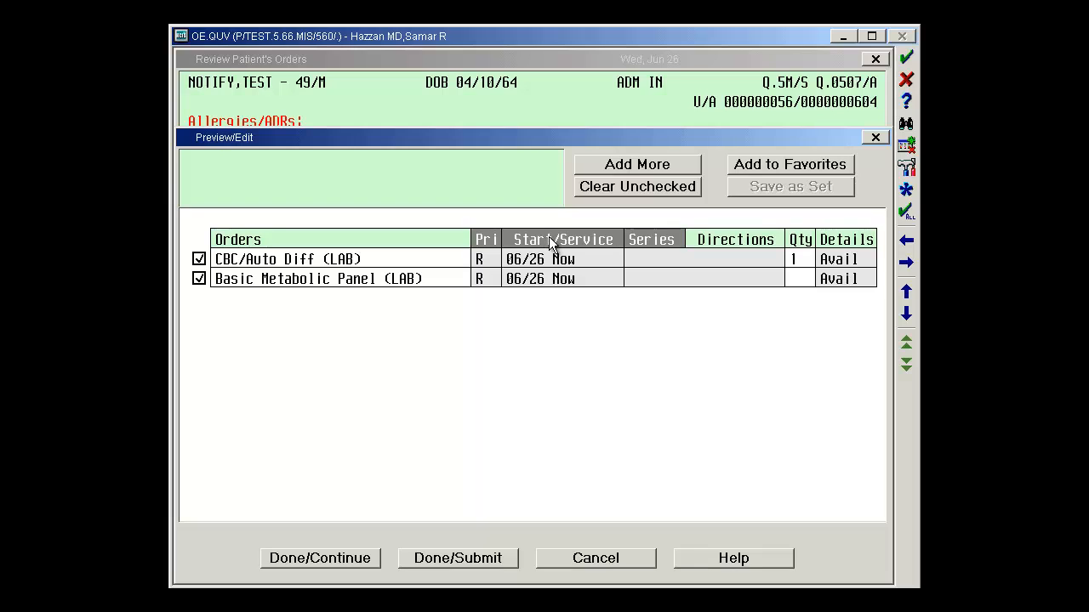
click(539, 259)
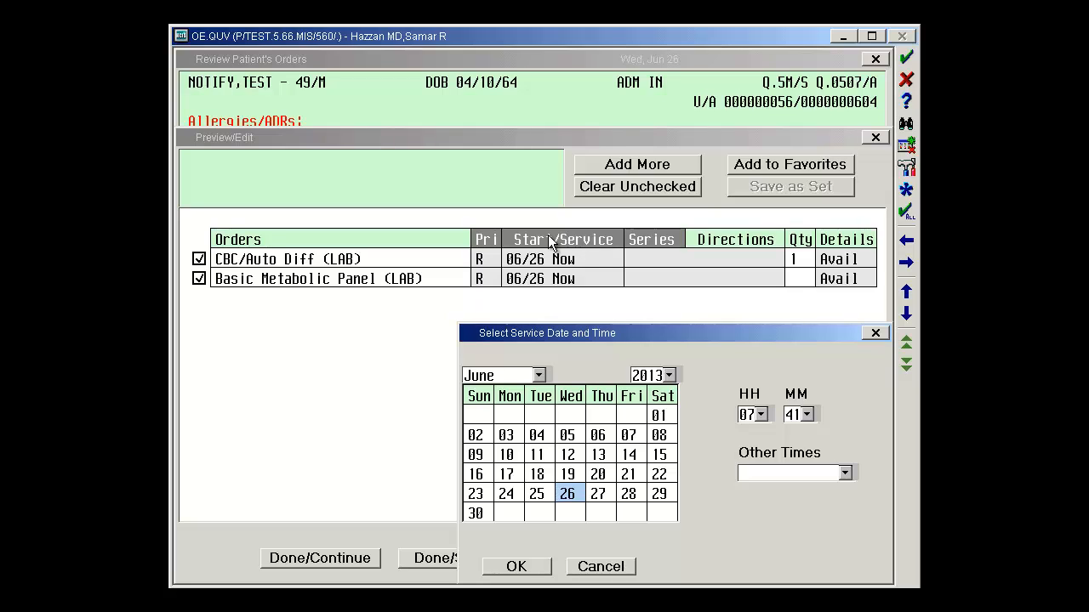
Step: Set the service start for both lab orders to June 27 at 05:00 and confirm it
click(600, 494)
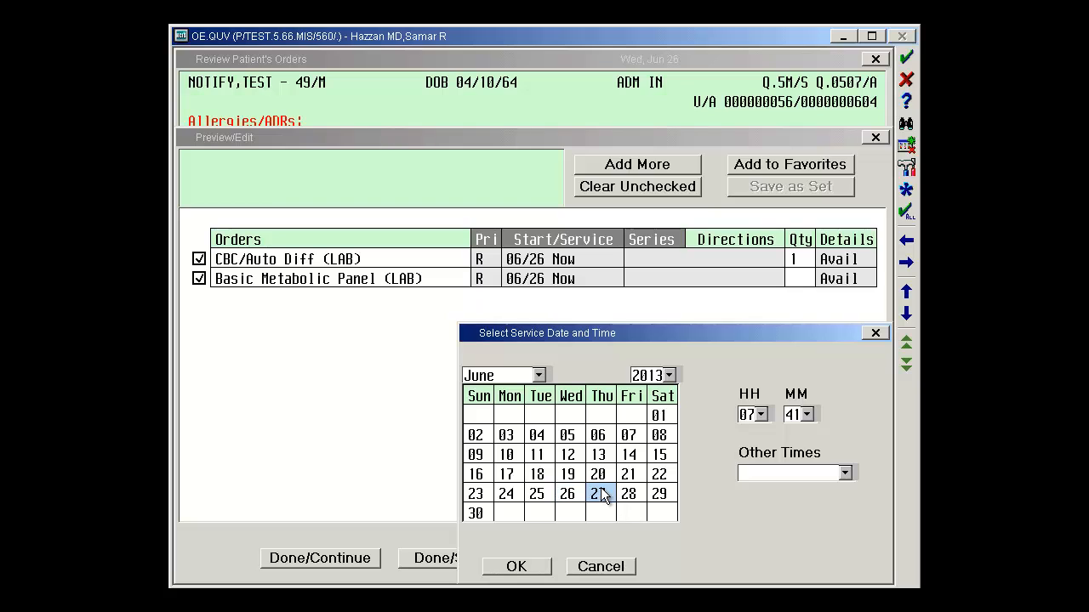
click(599, 494)
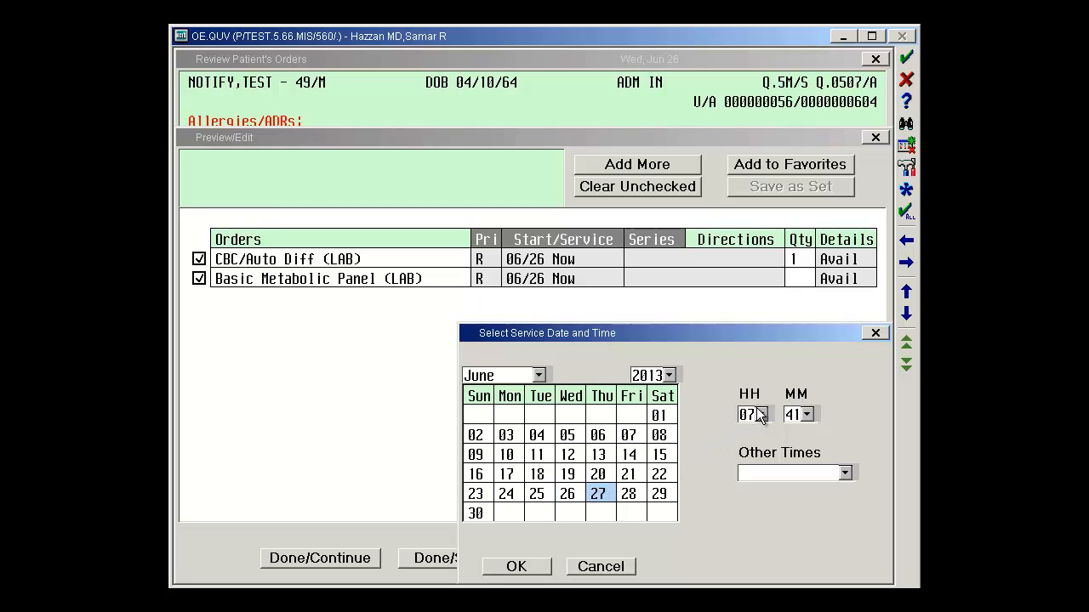
click(763, 414)
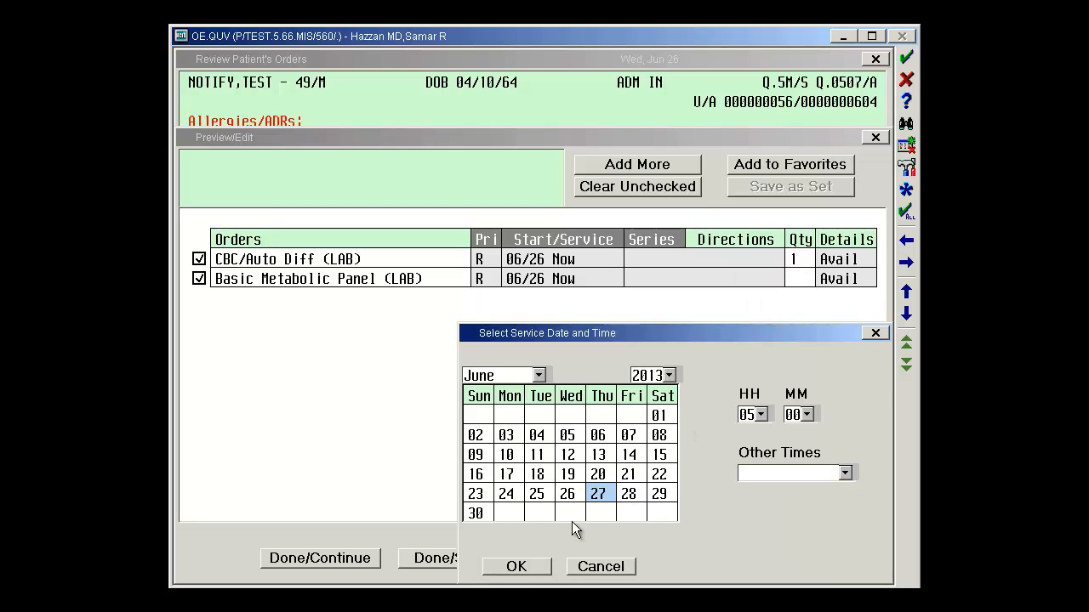
click(515, 567)
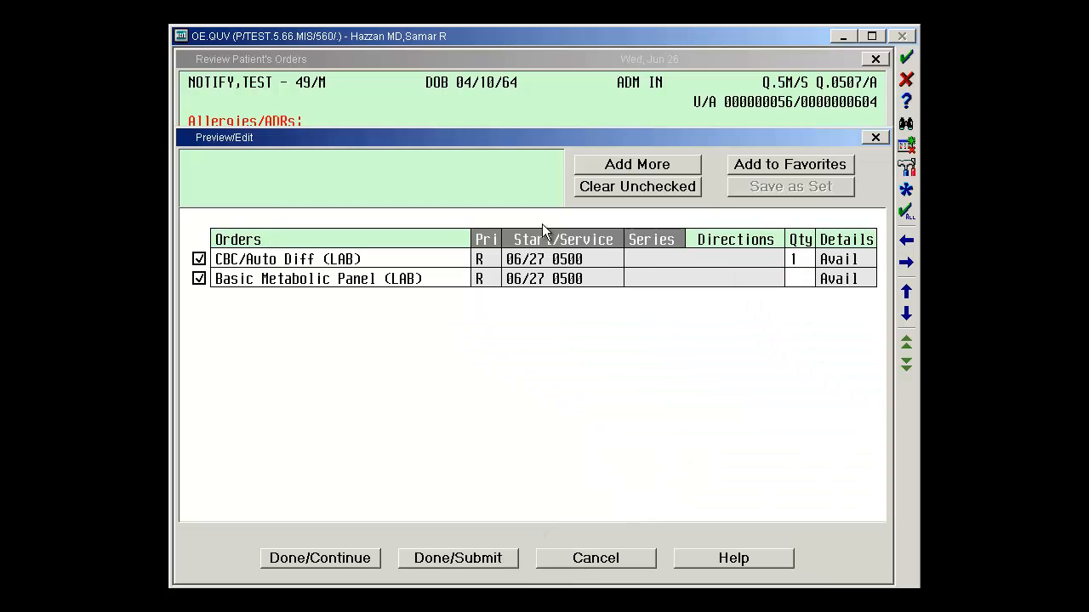
mouse_move(515, 265)
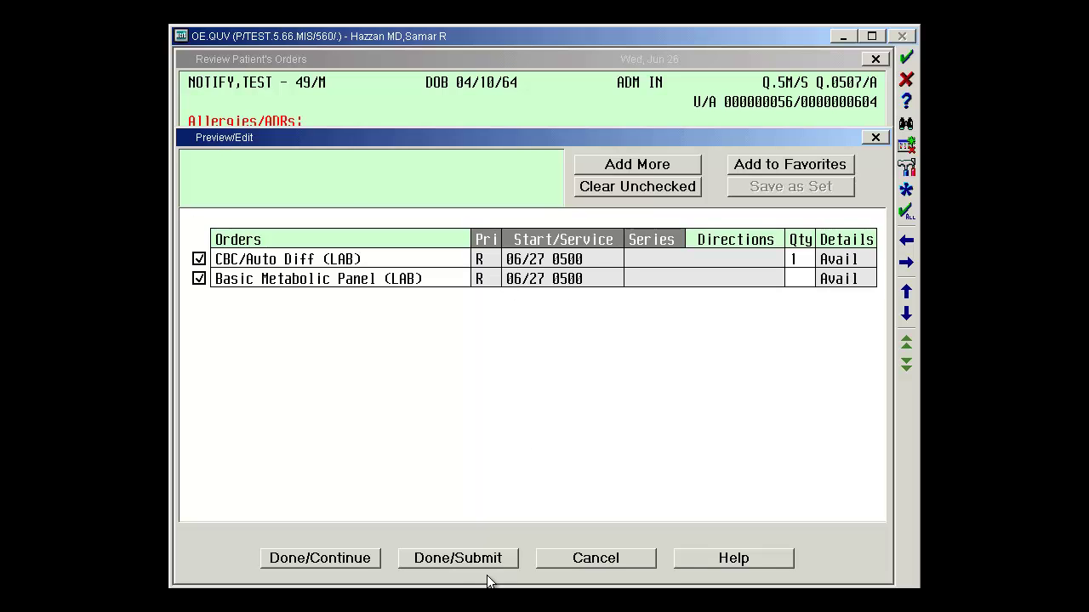
Step: Submit both 06/27 0500 lab orders and accept the Session Summary
click(458, 558)
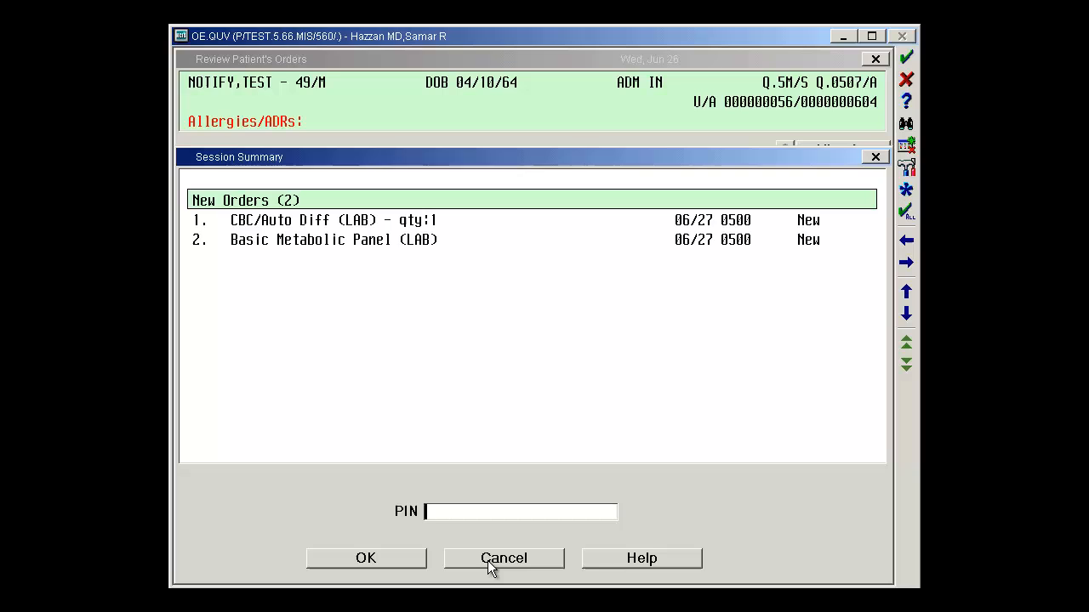
click(503, 558)
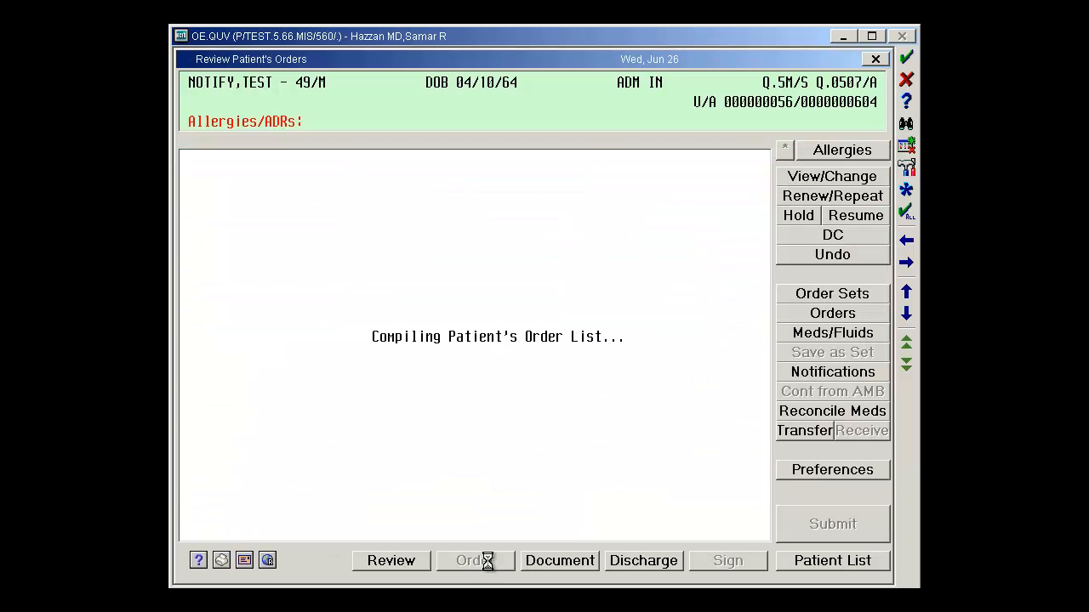